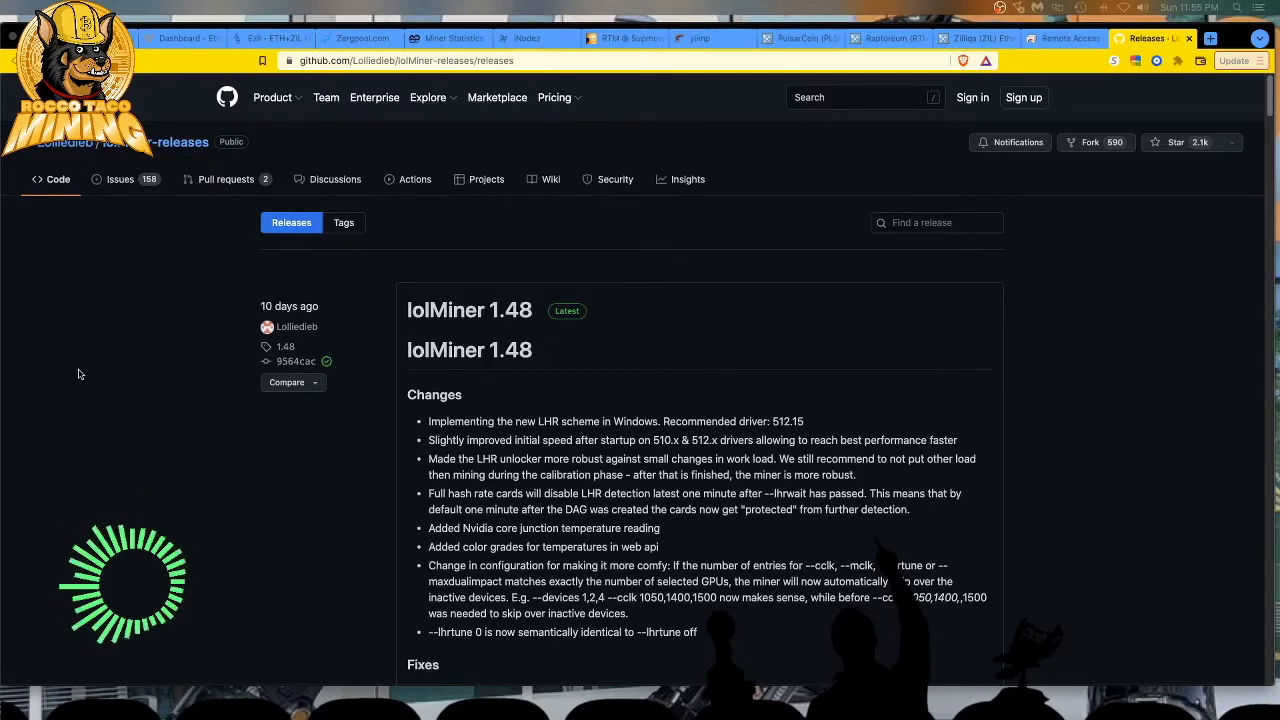
- Scroll the lolMiner 1.48 release notes and highlight the 'Slightly improved initial speed' bullet
scroll(down, 3)
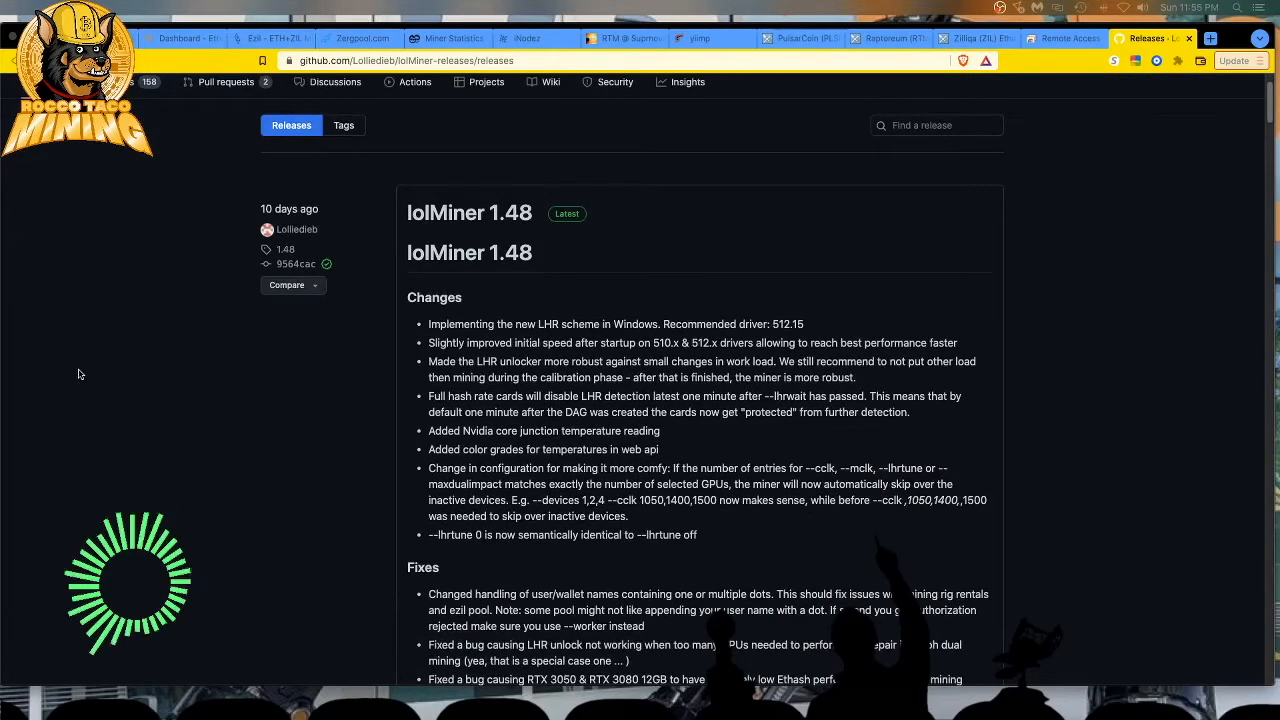
scroll(down, 3)
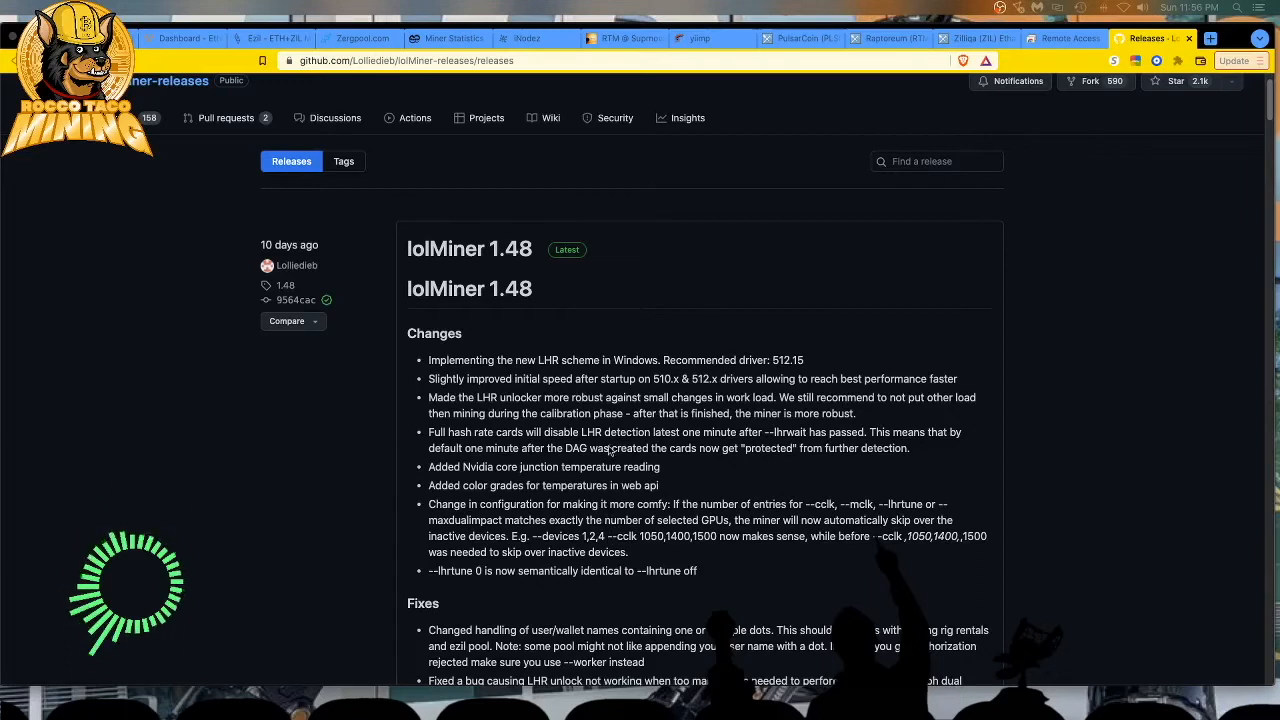
mouse_move(498, 443)
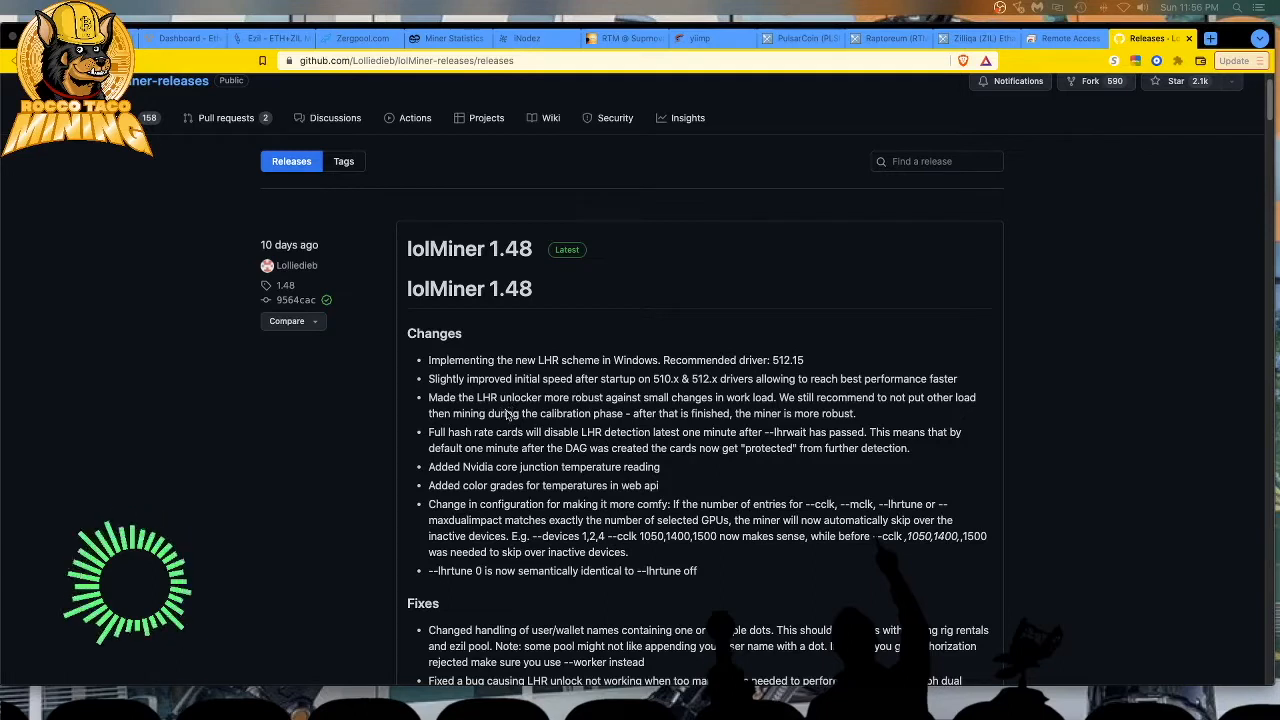
triple_click(691, 378)
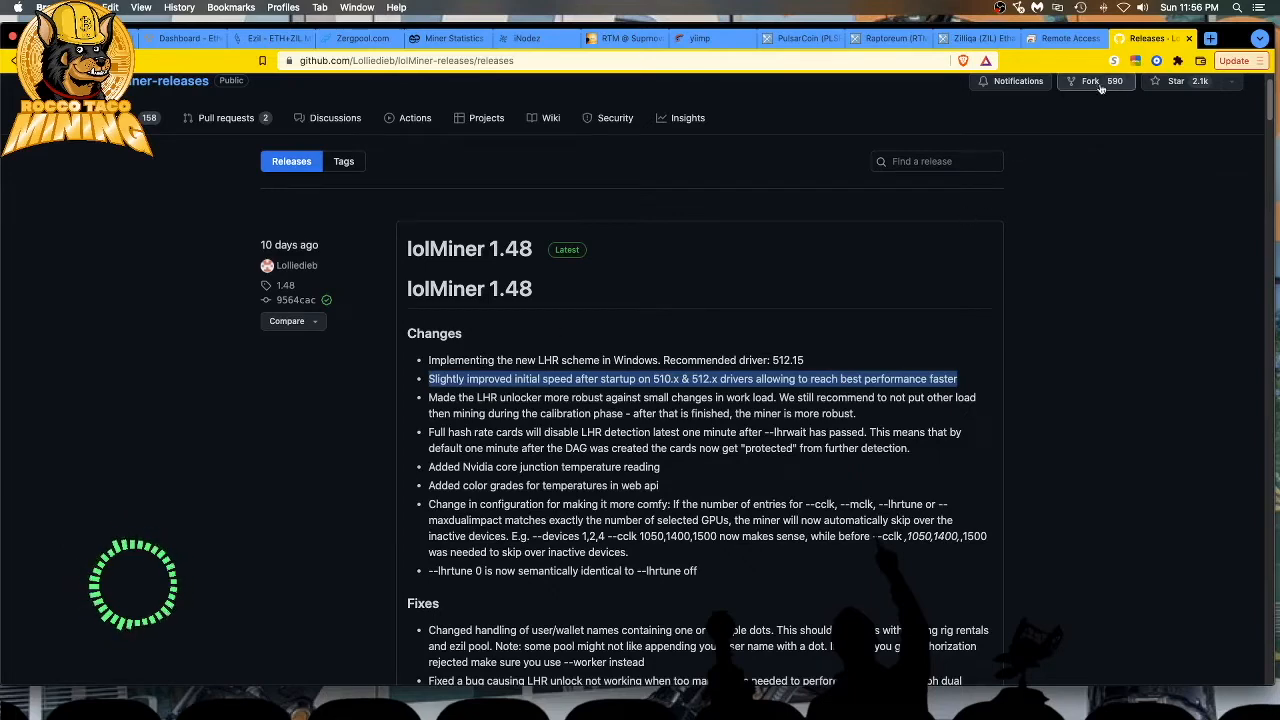
- Open Device Manager on the remote rig to list the RTX 3060 Ti and 3070 adapters
click(1060, 38)
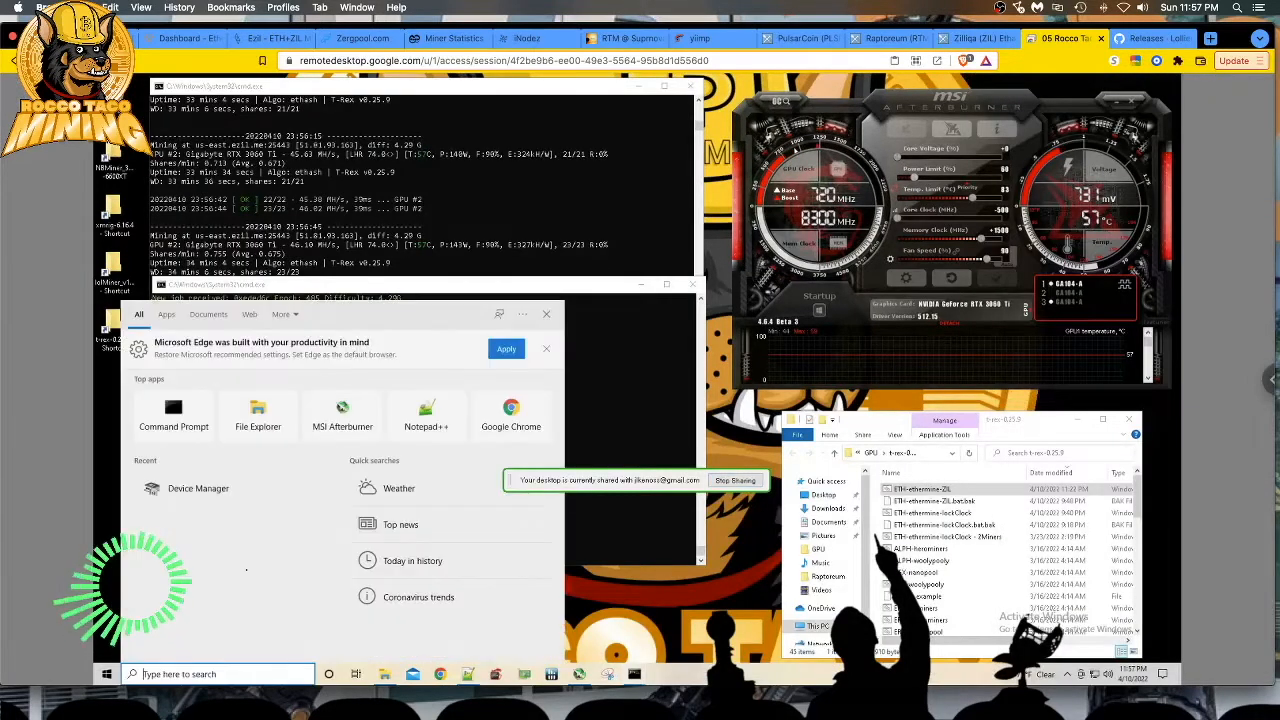
click(198, 488)
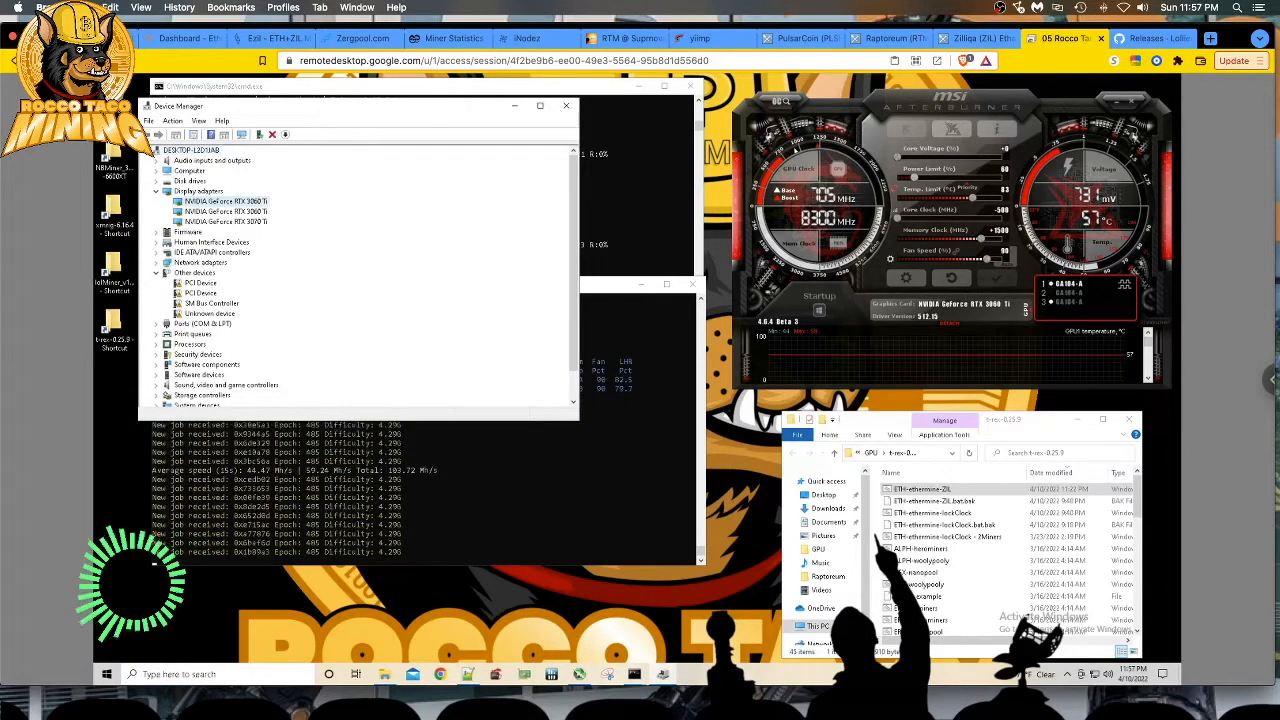
- Confirm the RTX 3060 Ti driver is 30.0.15.1215, then return to the lolMiner notes
right_click(225, 201)
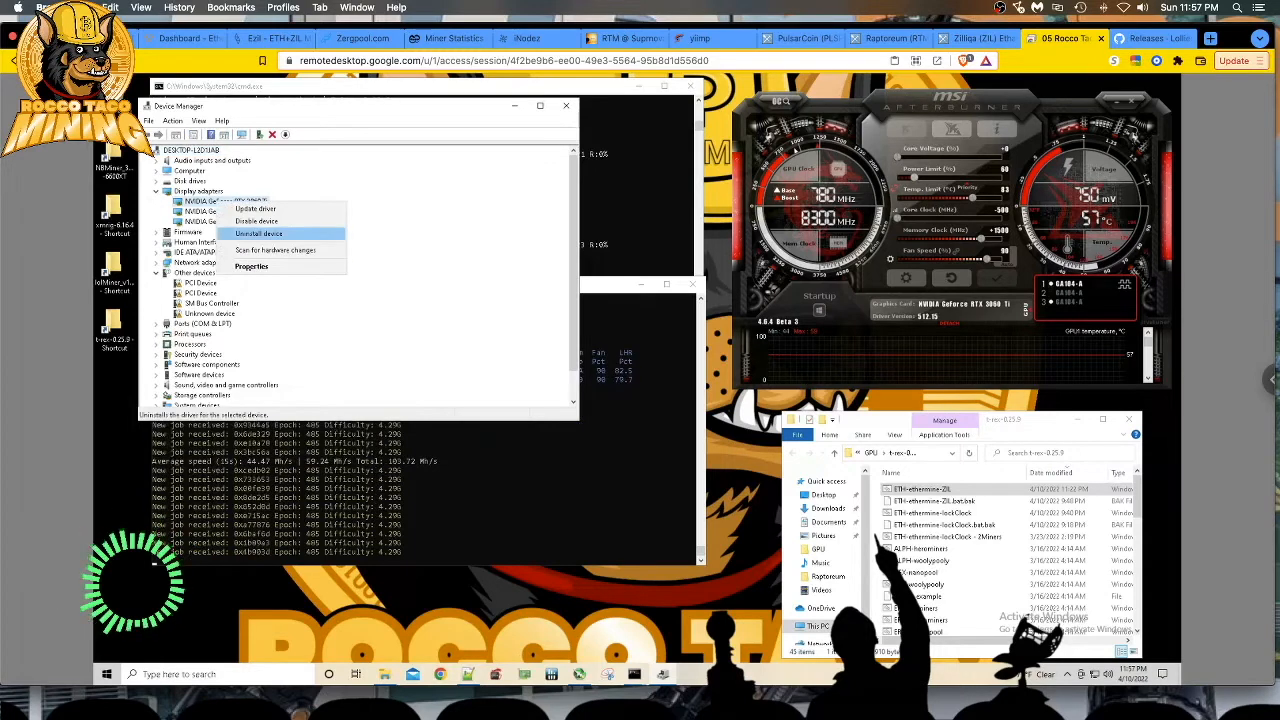
click(251, 266)
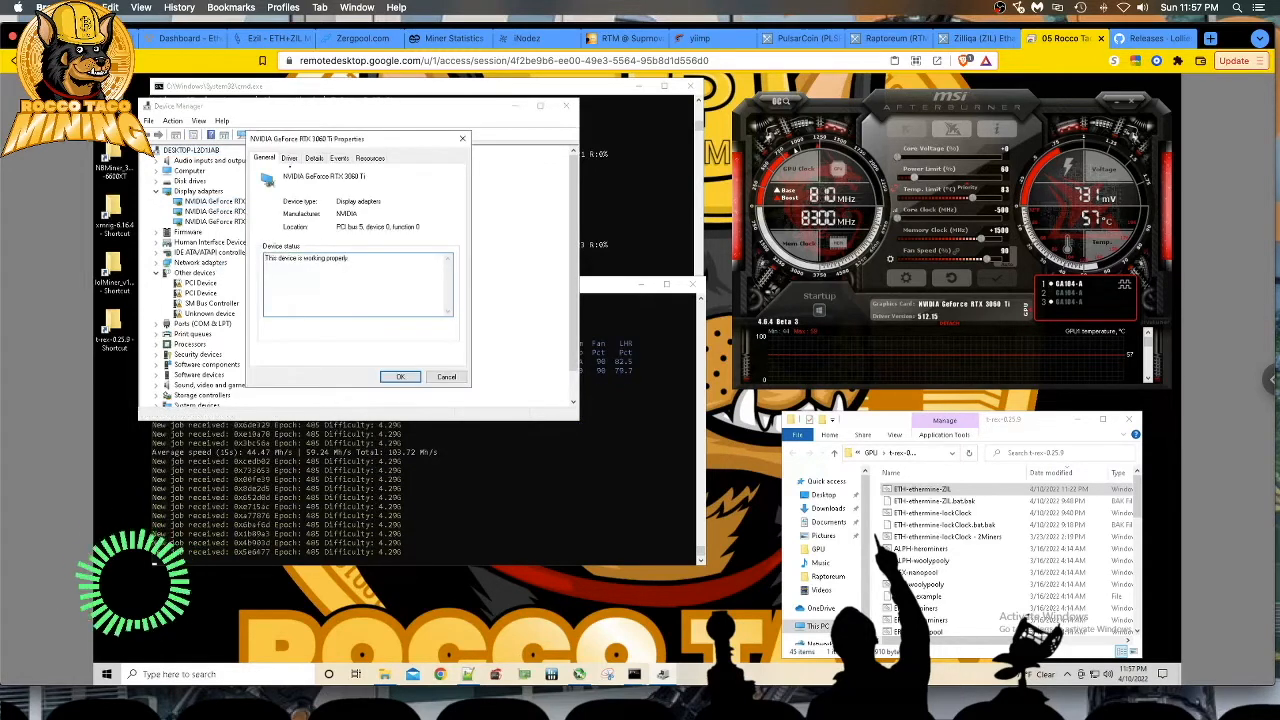
click(289, 158)
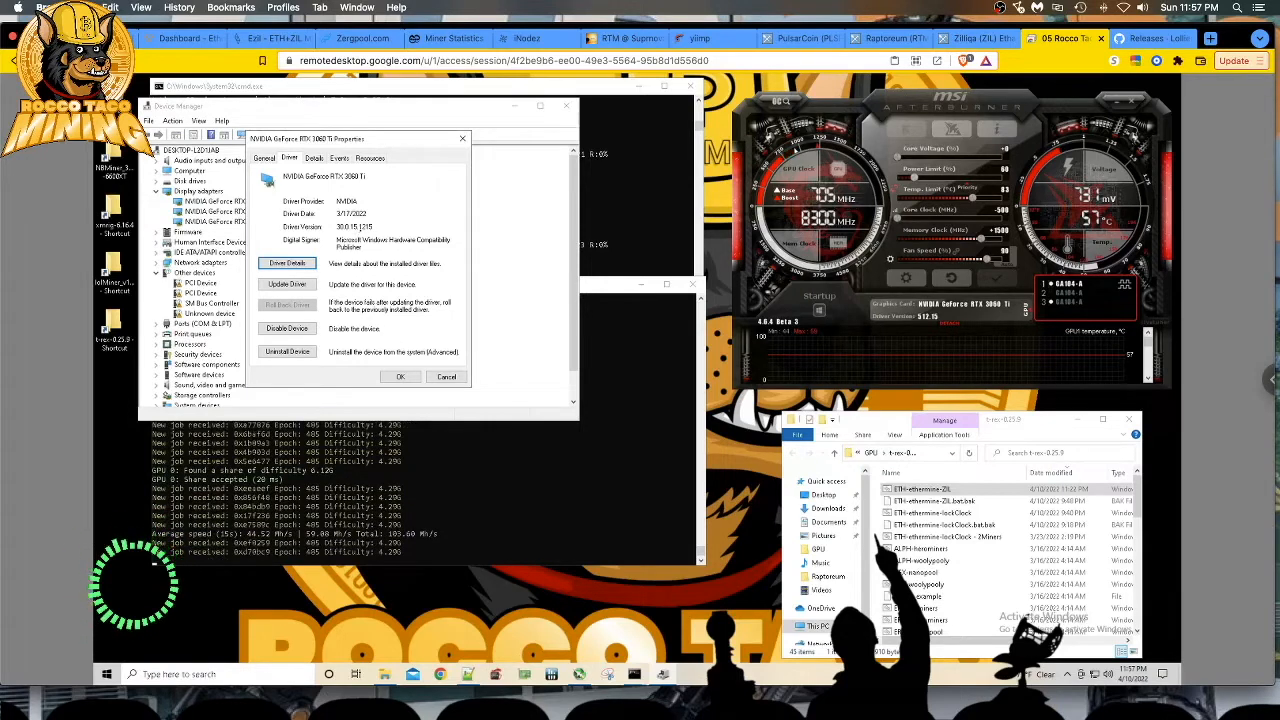
click(1150, 38)
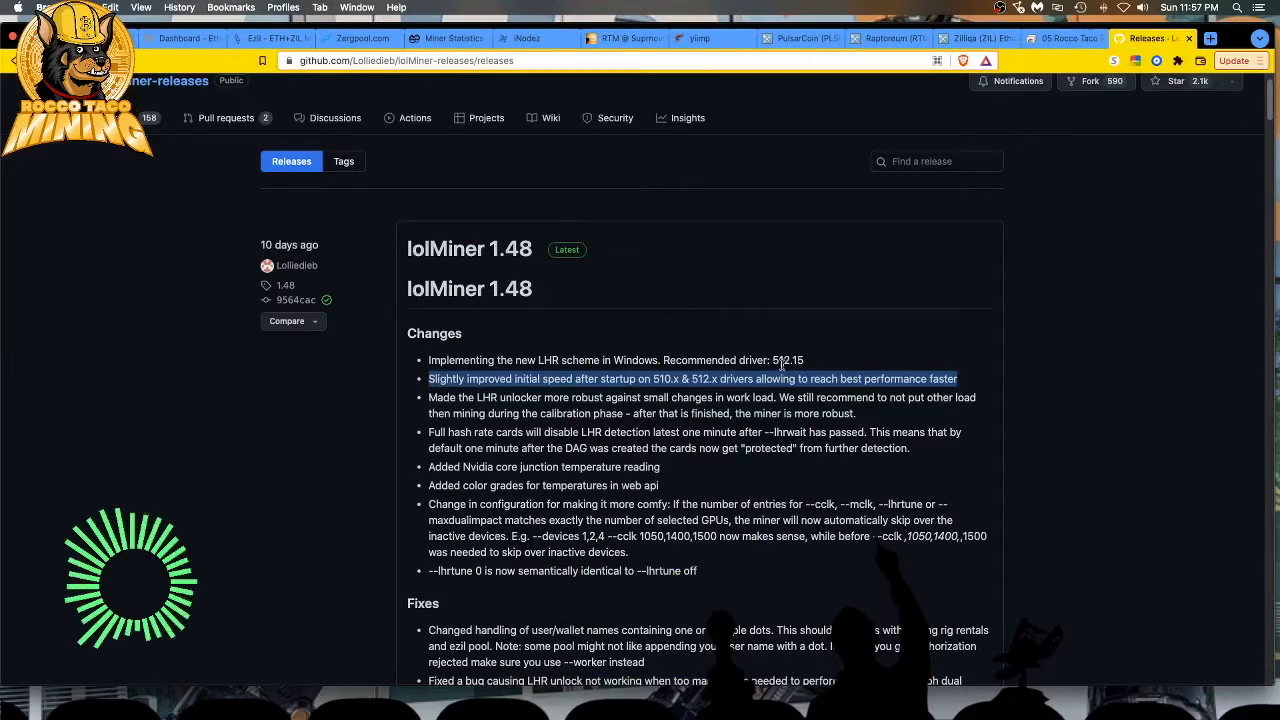
- Return to the remote rig showing the lolMiner_v1.48_Win64 folder
click(1060, 38)
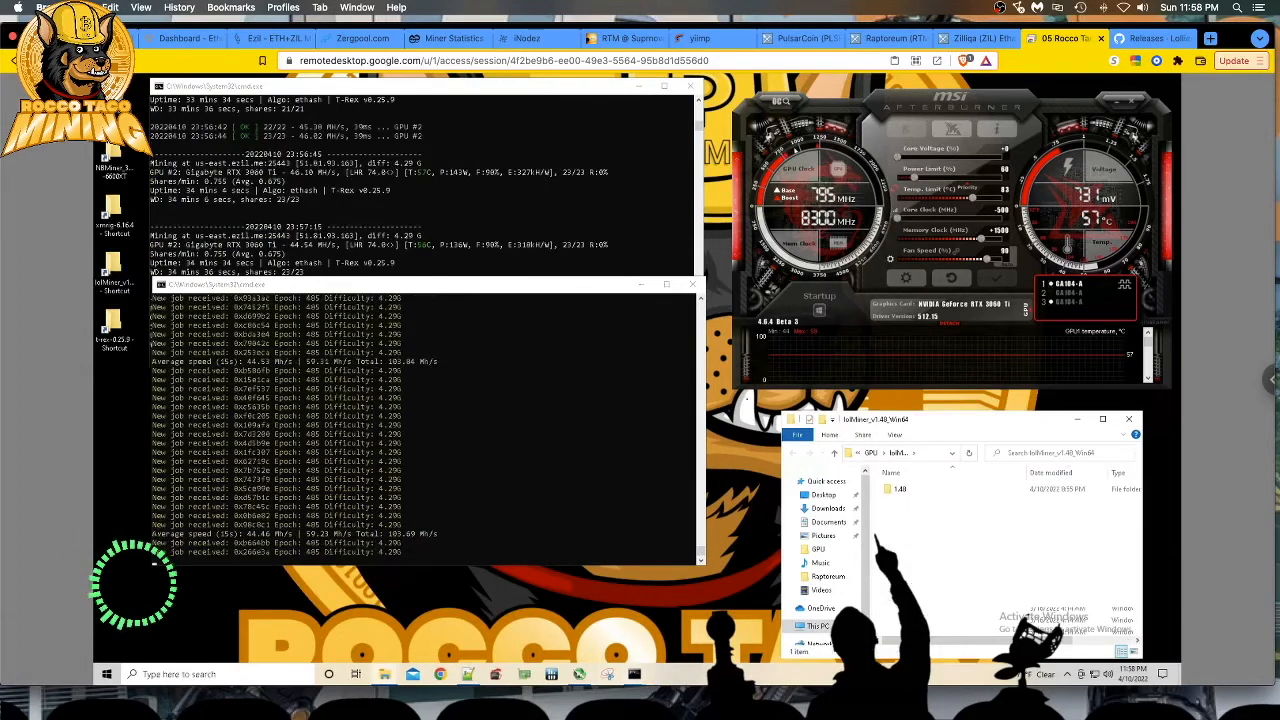
- Open the 1.48 folder with the ezil batch file and check Ezil's 1.13 GH/s stats
double_click(900, 488)
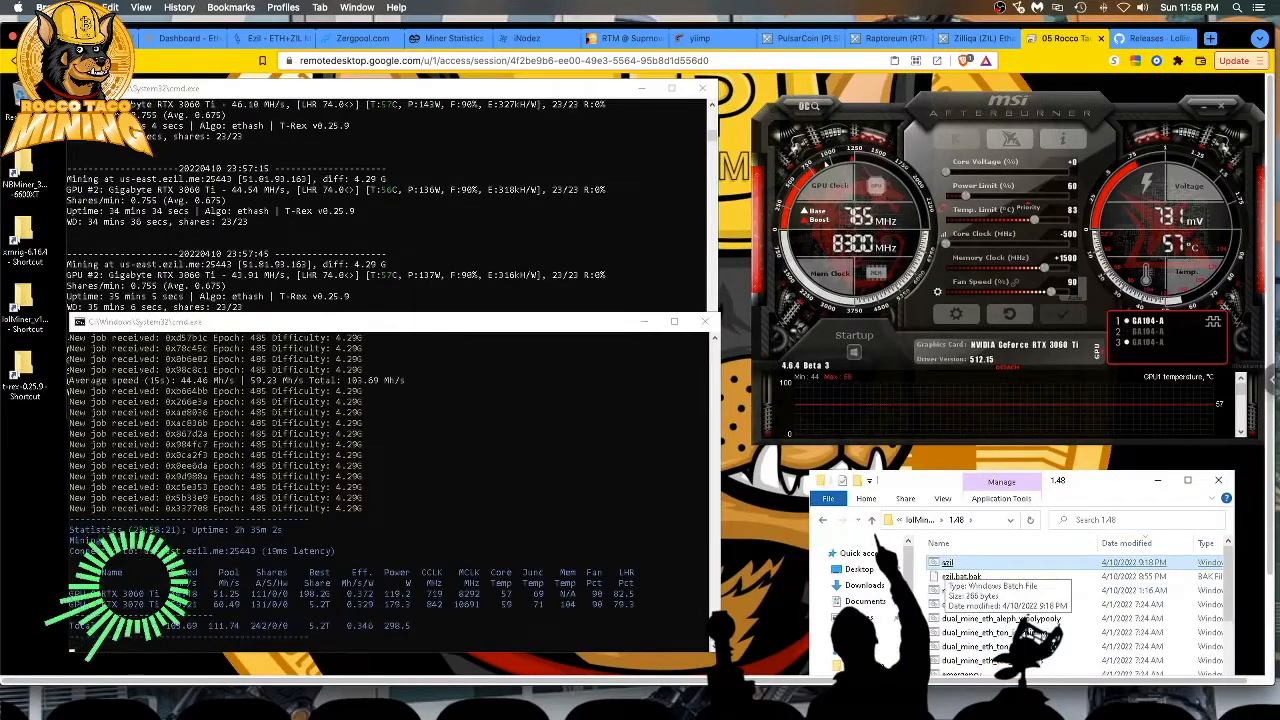
click(265, 38)
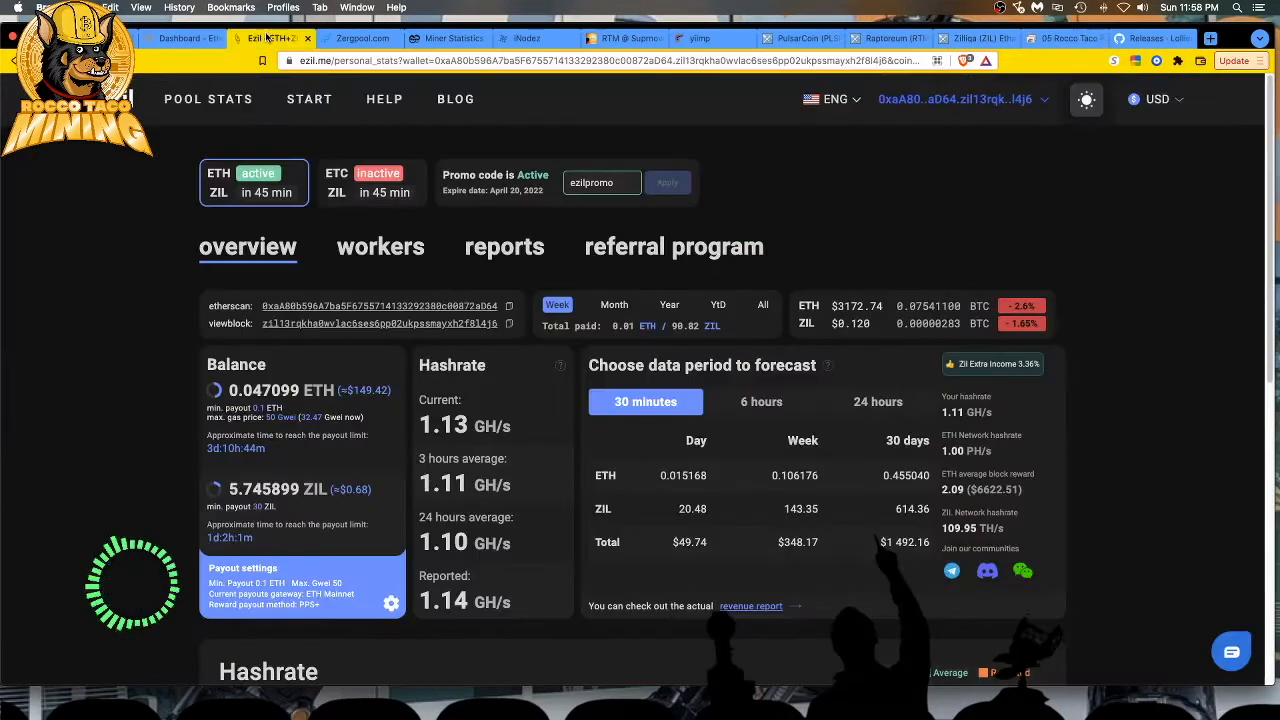
mouse_move(191, 173)
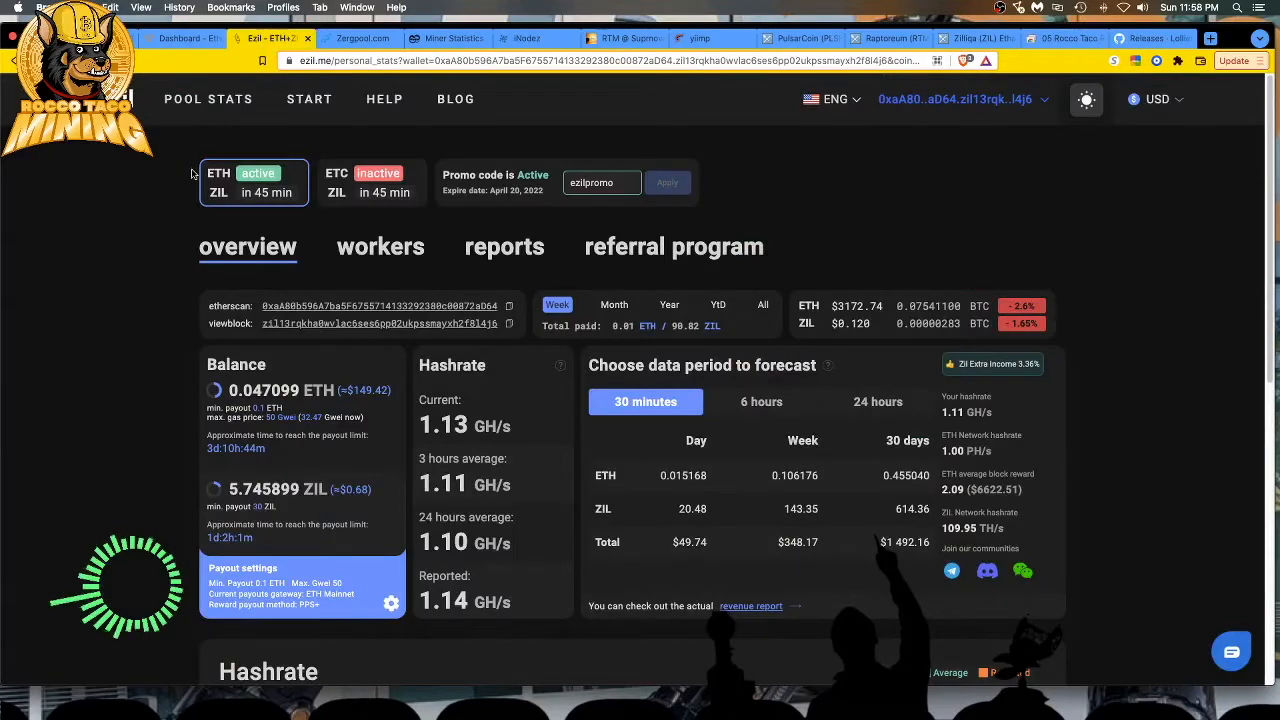
mouse_move(220, 211)
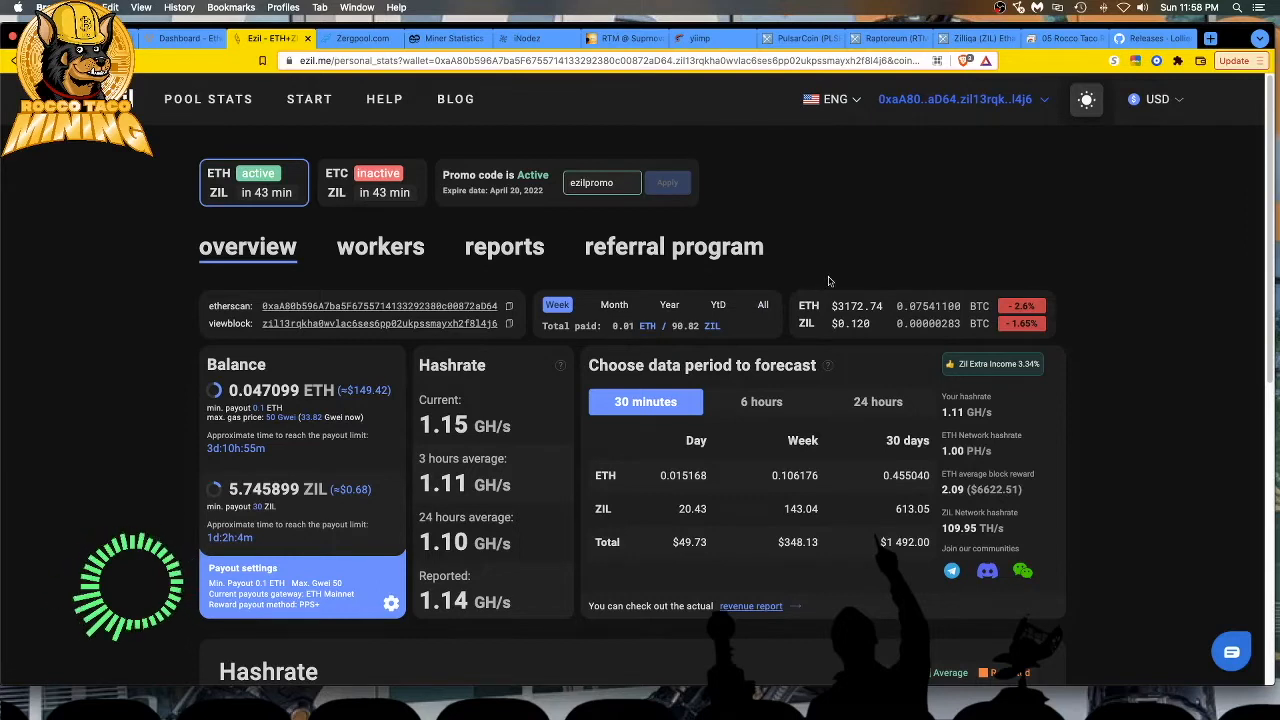
mouse_move(740, 218)
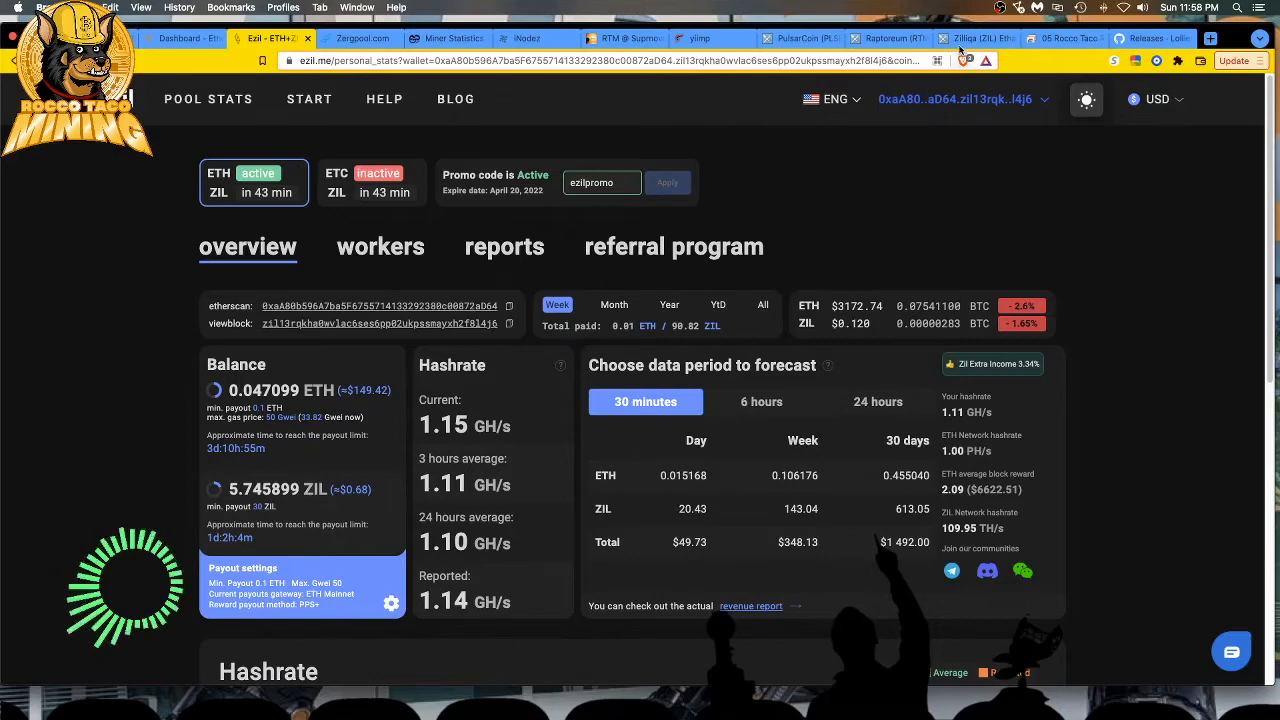
- View the Zilliqa pool rankings, led by ezil.me at 22.82 TH/s with 30,857 miners
click(975, 38)
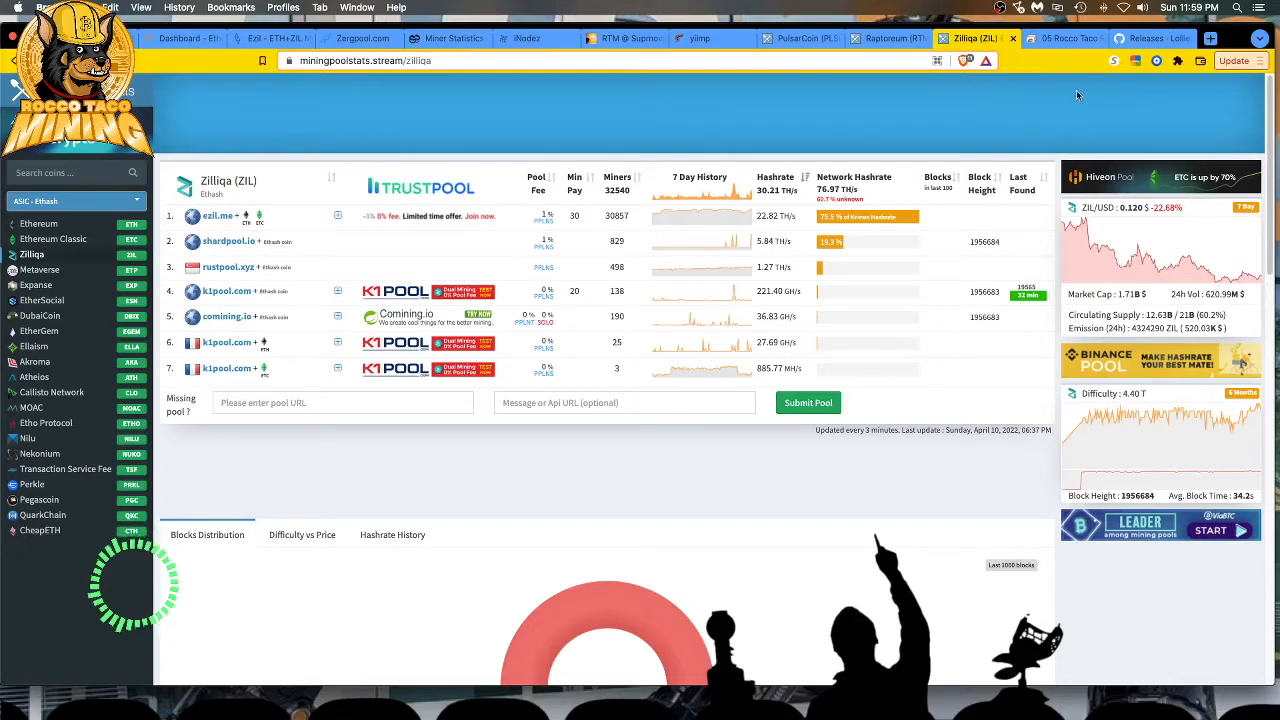
- Glance at the remote rig, then return to the Ezil overview showing 1.13 GH/s
click(1060, 38)
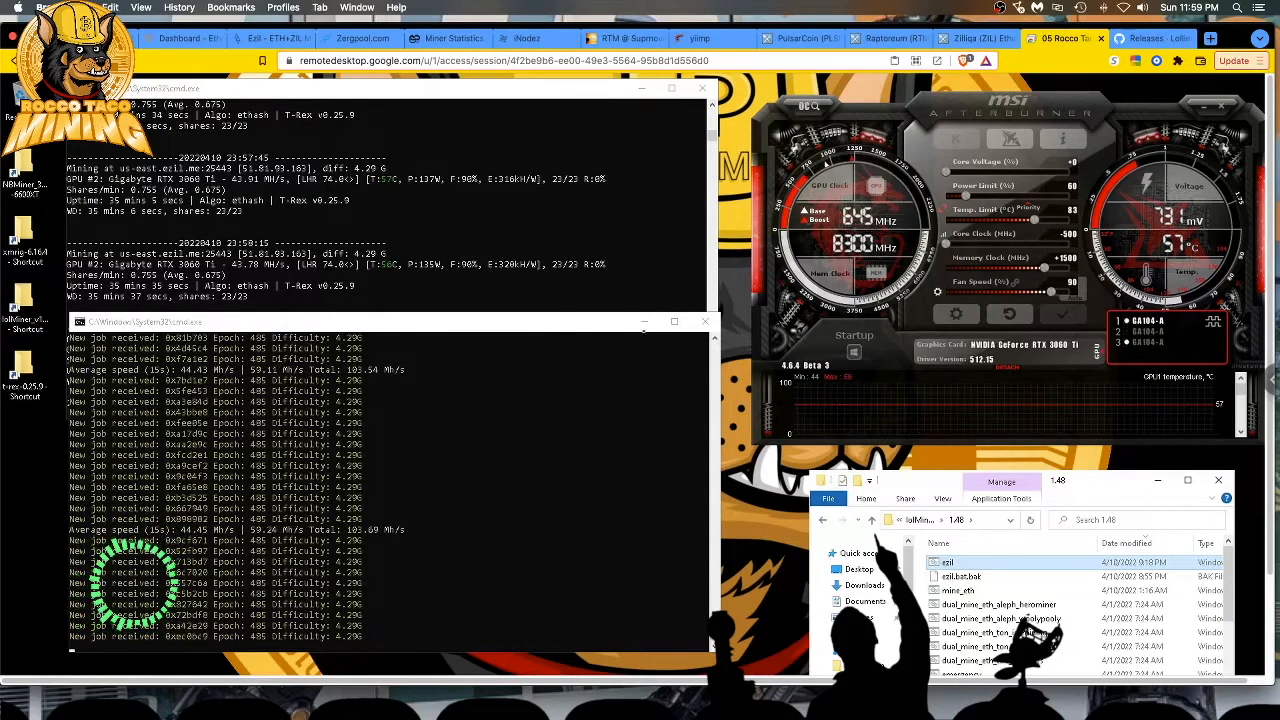
click(270, 38)
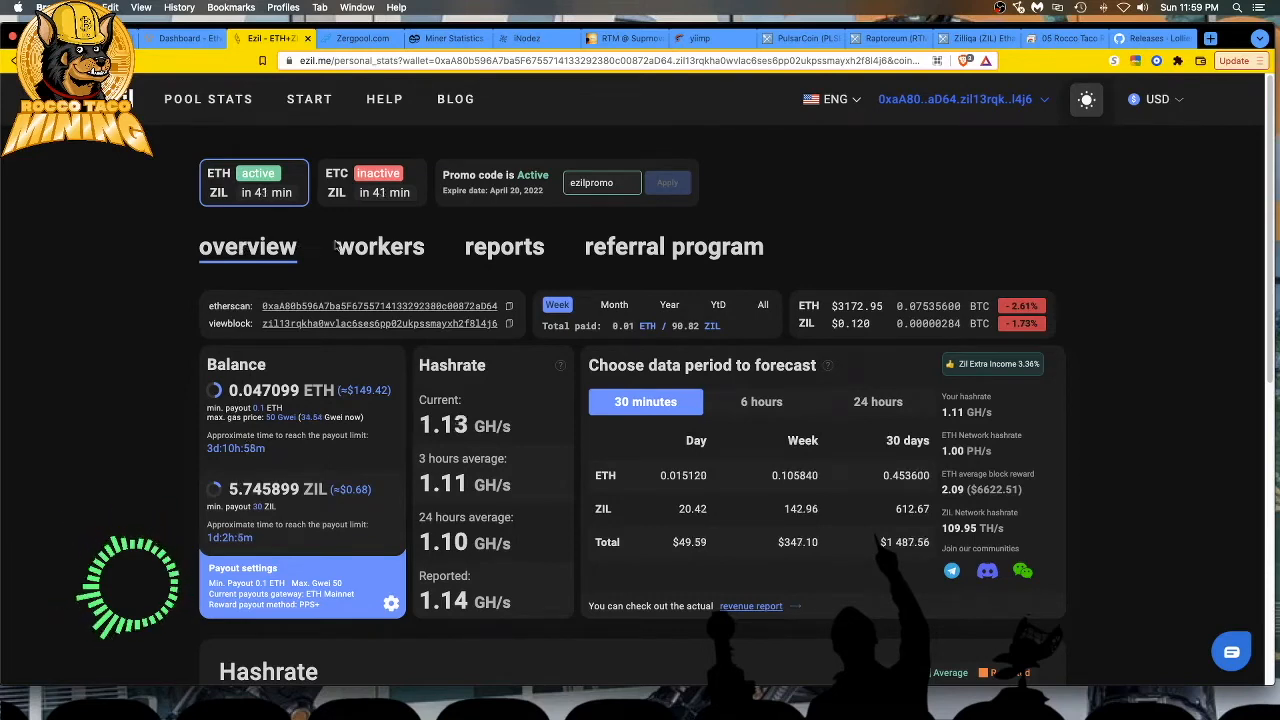
click(380, 246)
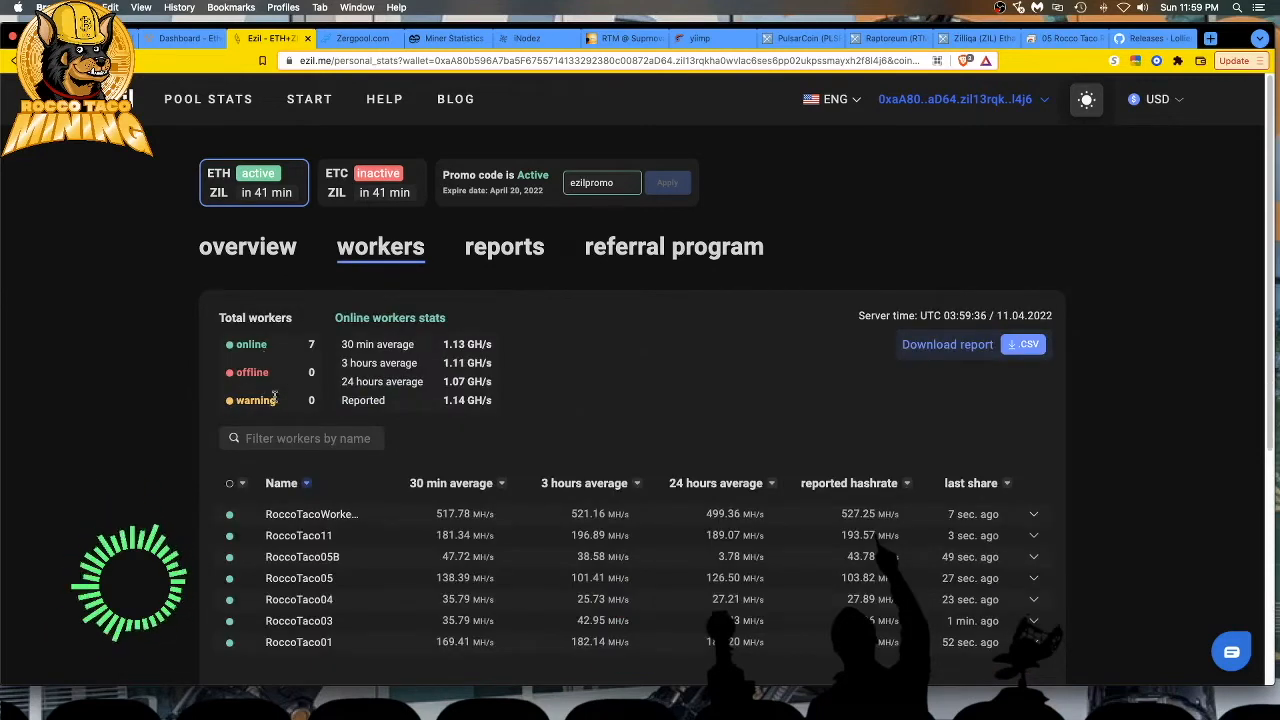
mouse_move(464, 412)
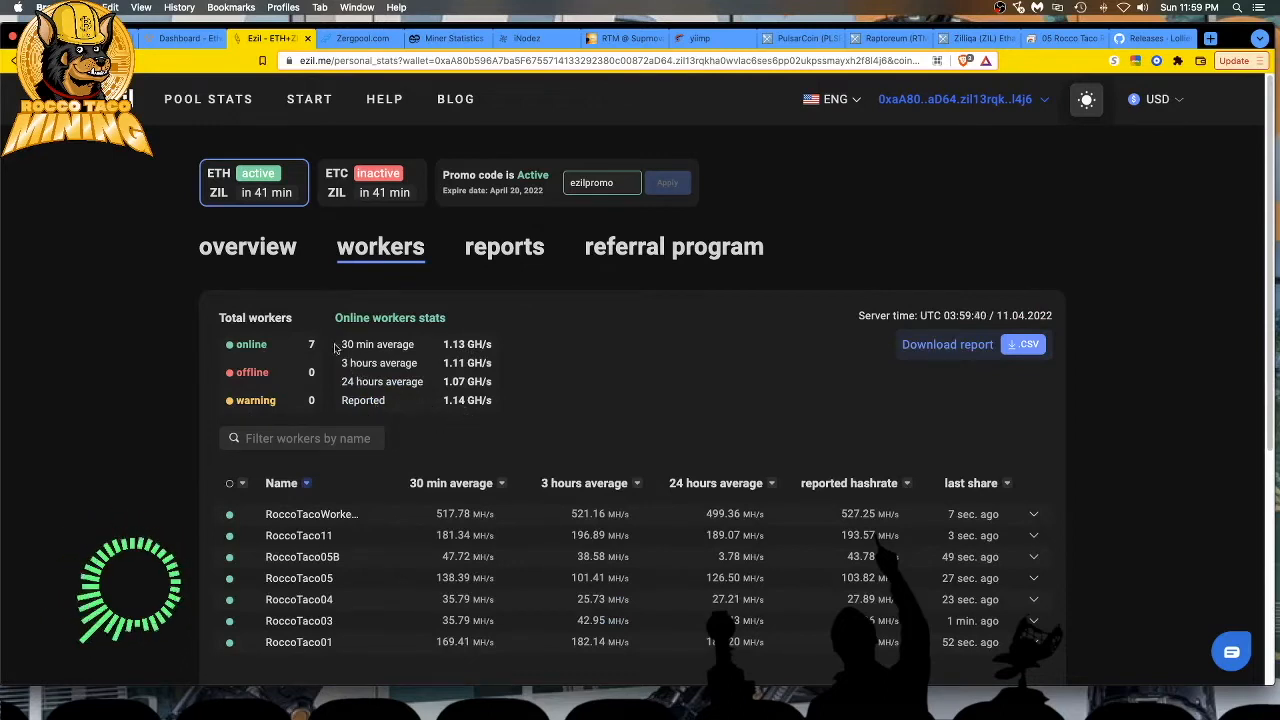
mouse_move(400, 290)
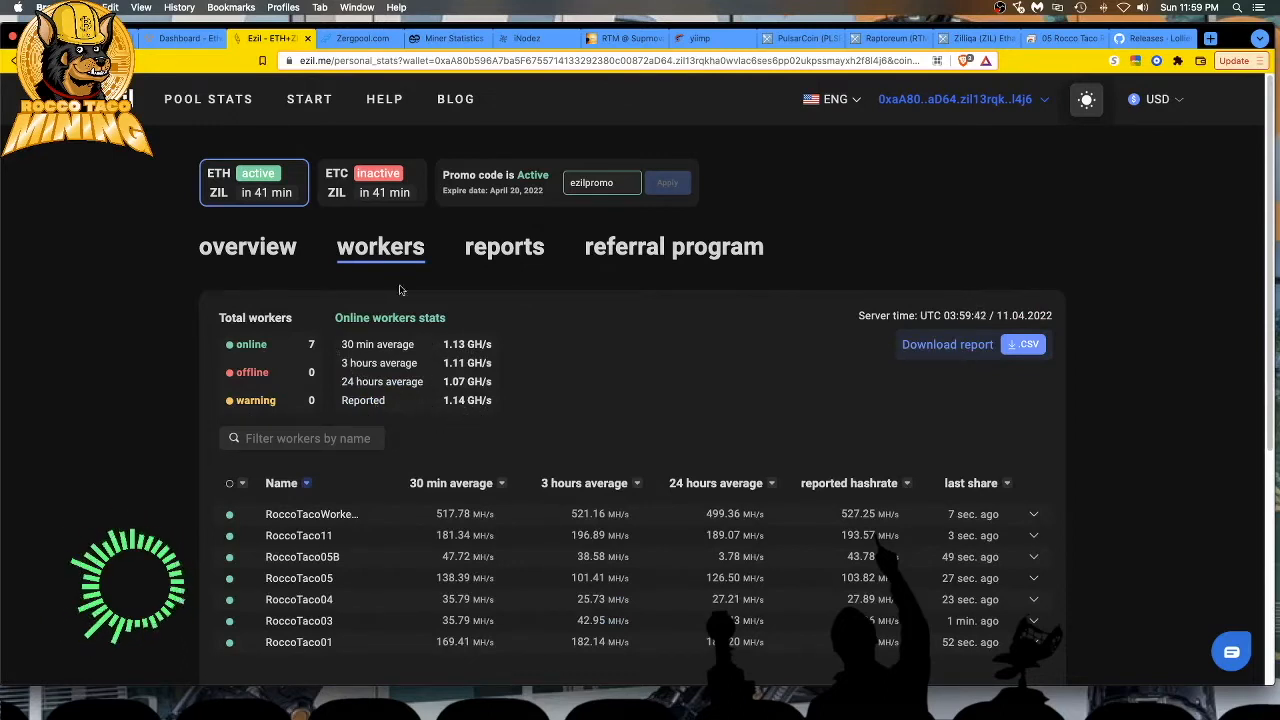
click(247, 247)
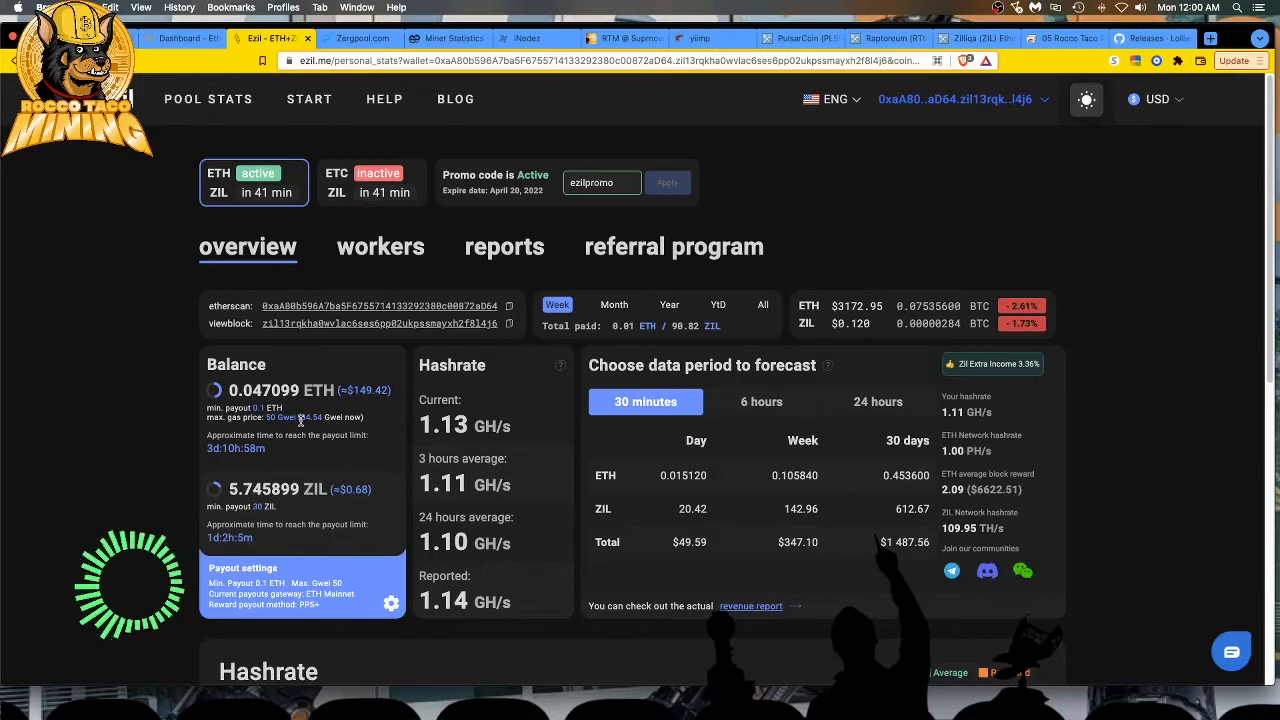
mouse_move(315, 425)
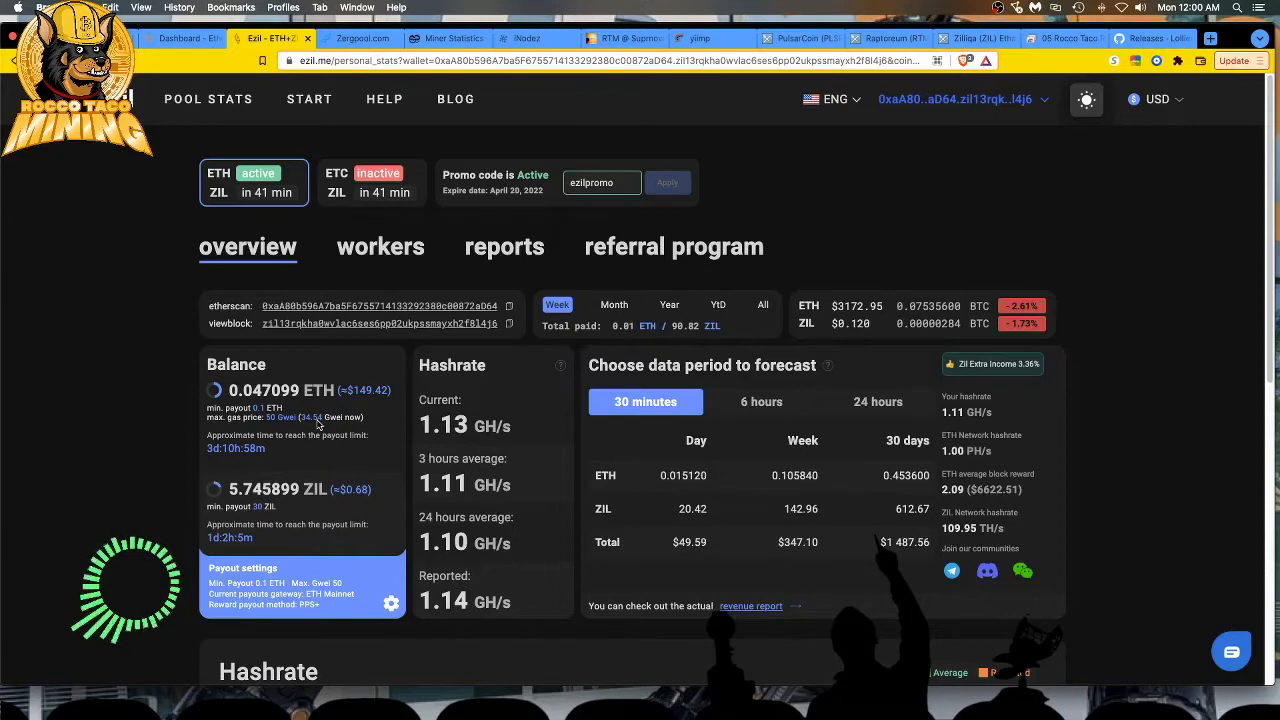
mouse_move(190, 73)
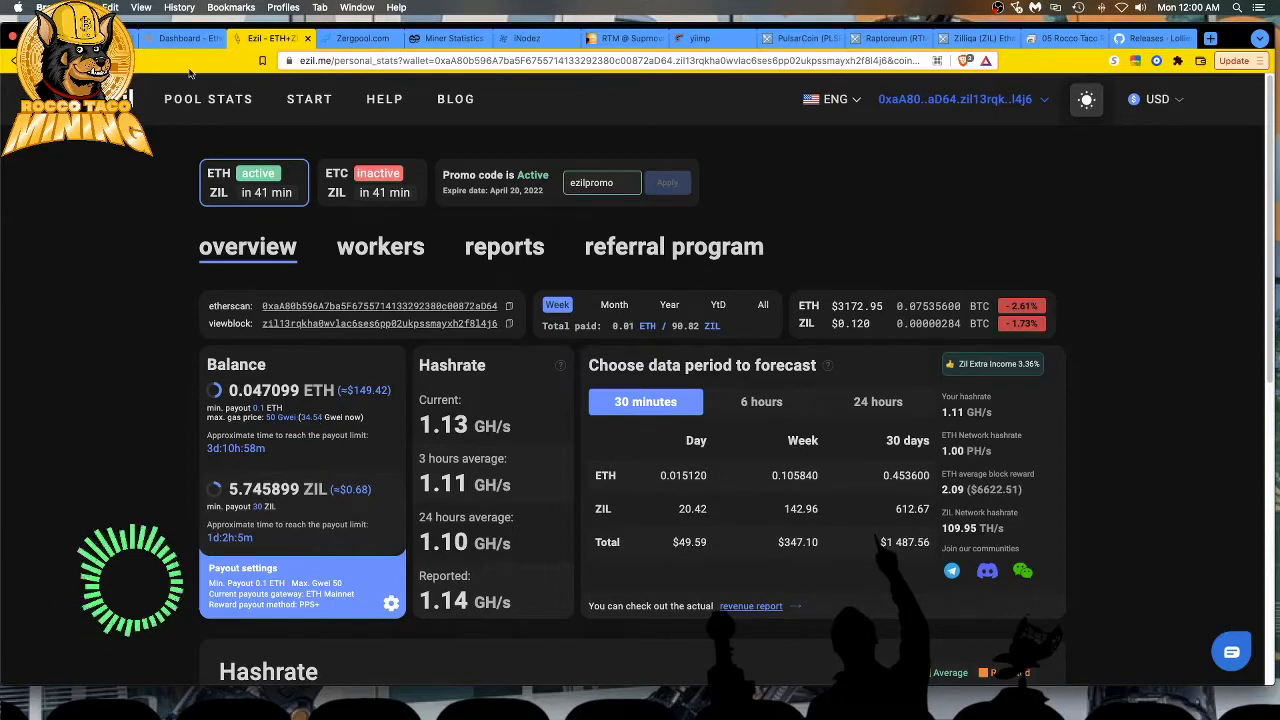
mouse_move(381, 386)
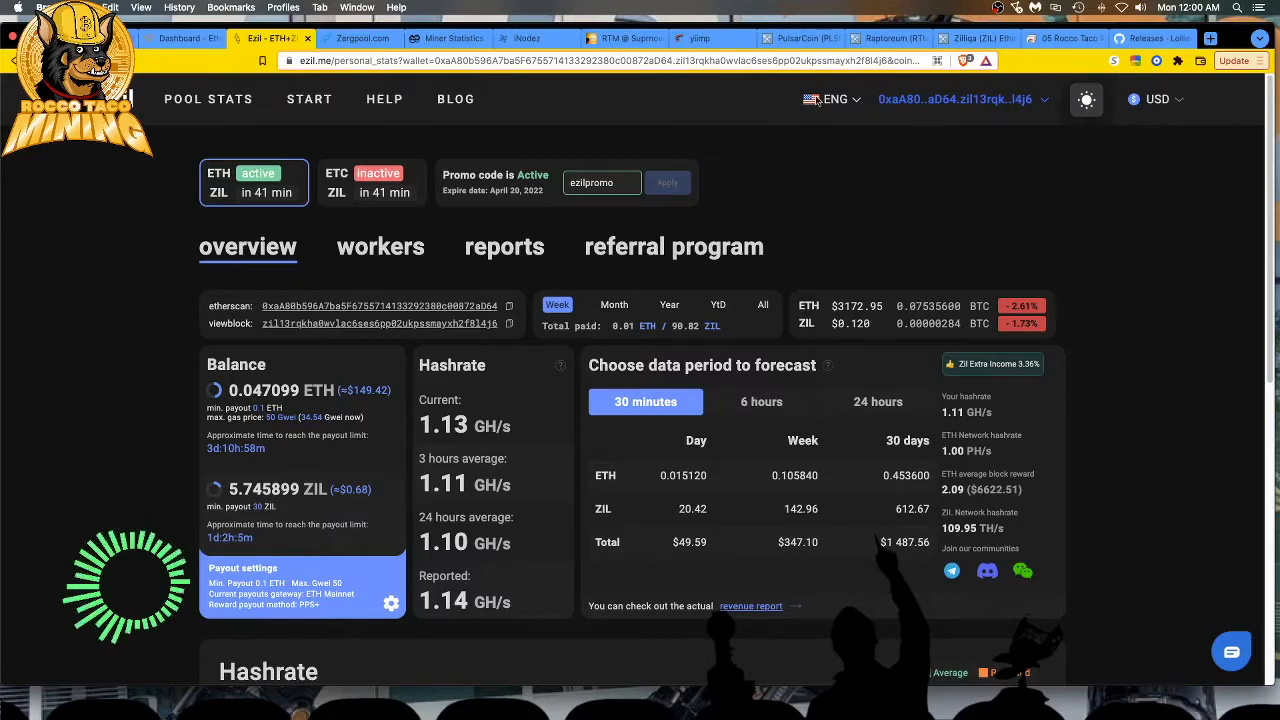
- Switch to the remote rig's desktop with miner consoles and MSI Afterburner visible
click(1063, 38)
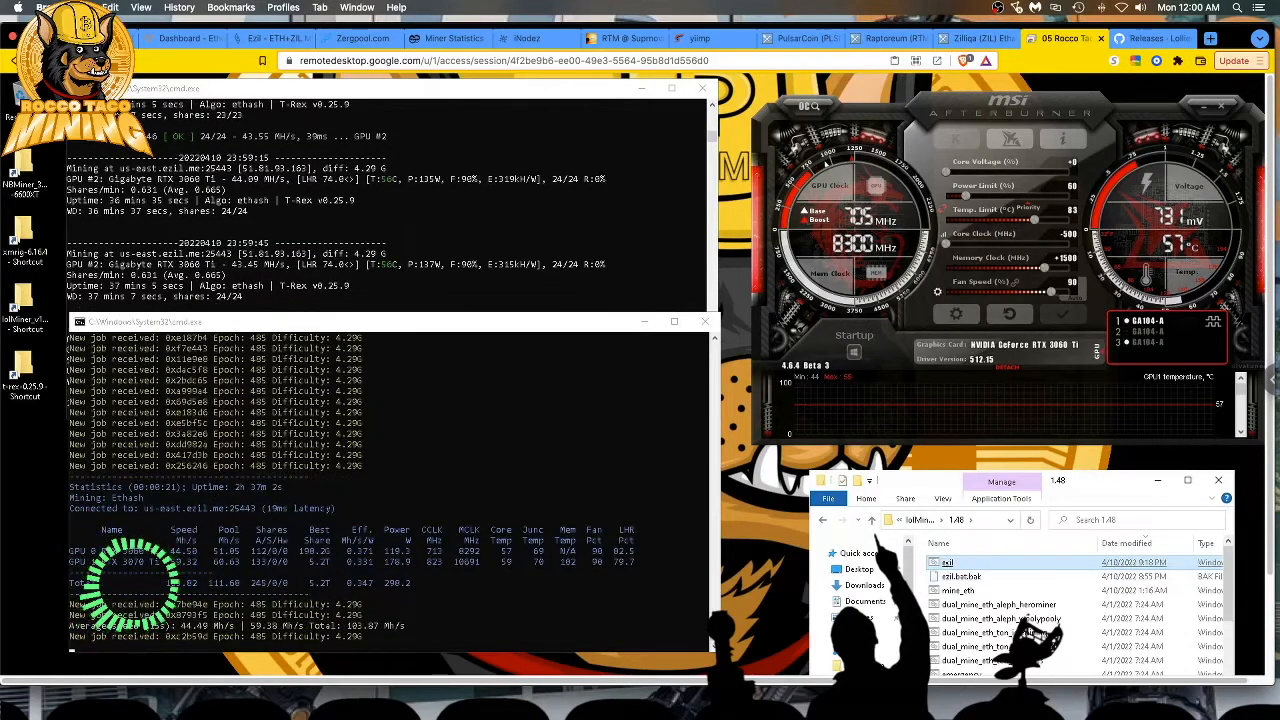
right_click(947, 561)
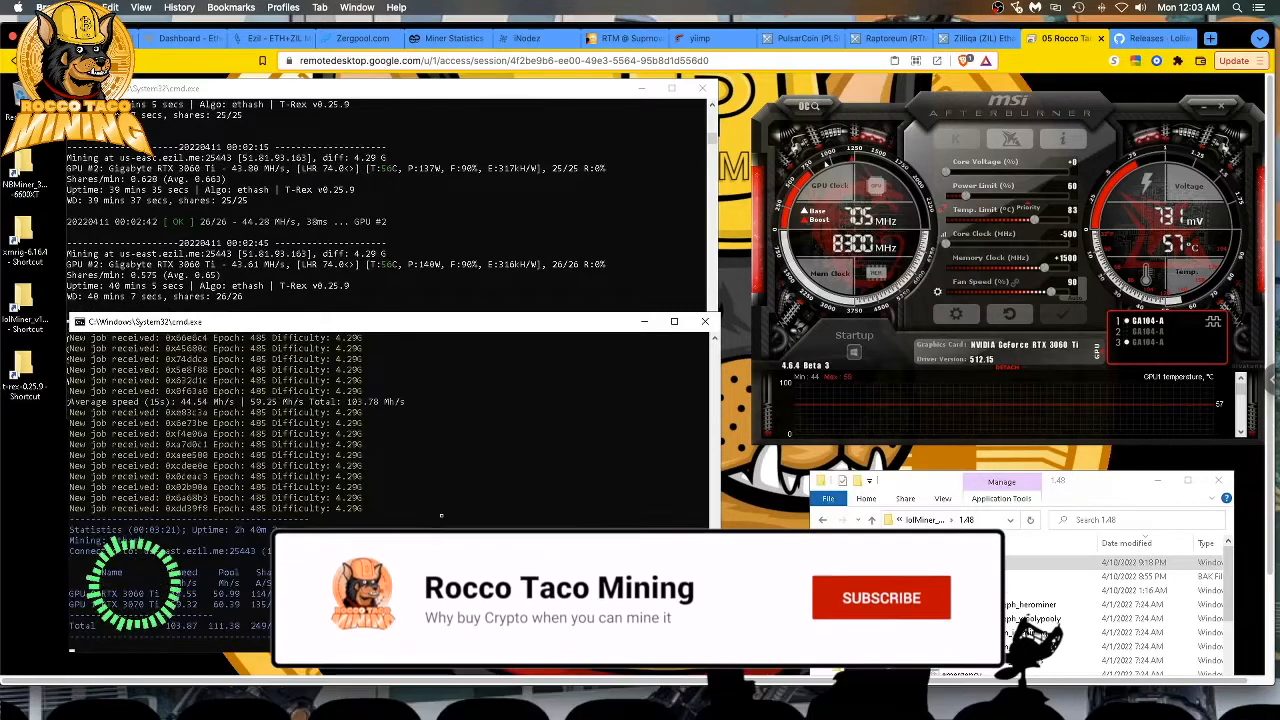
click(880, 597)
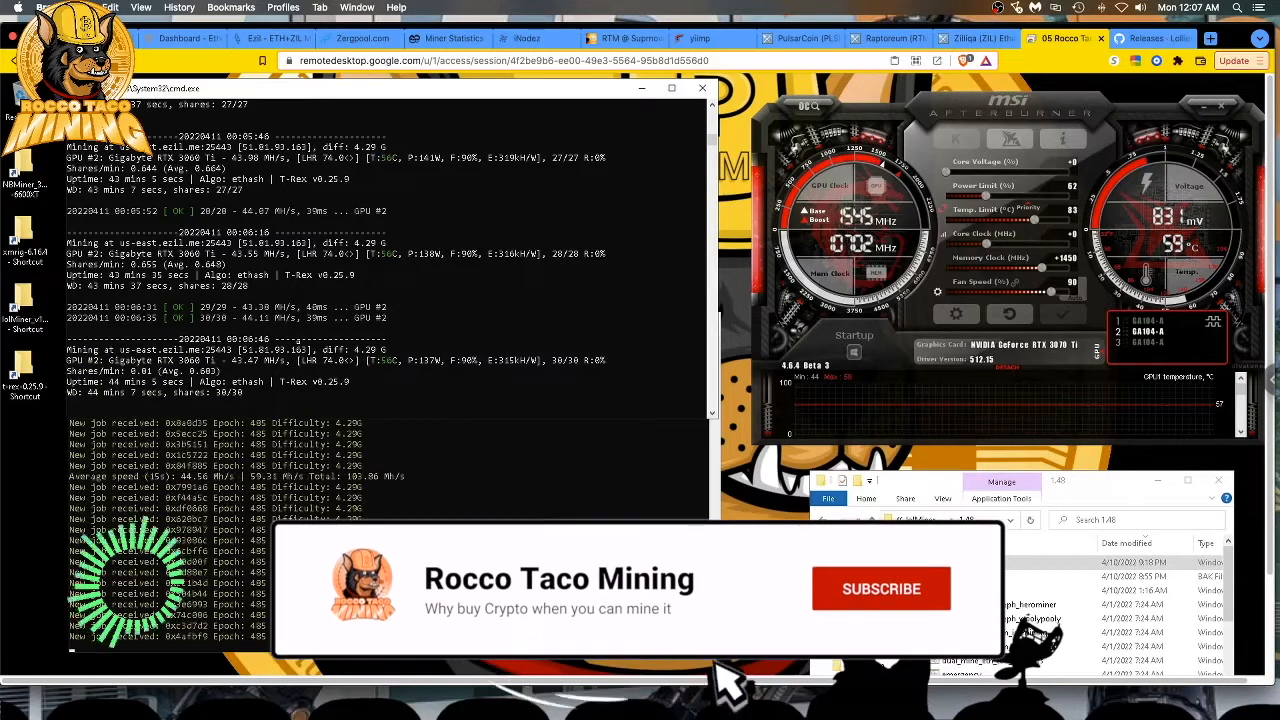
click(881, 588)
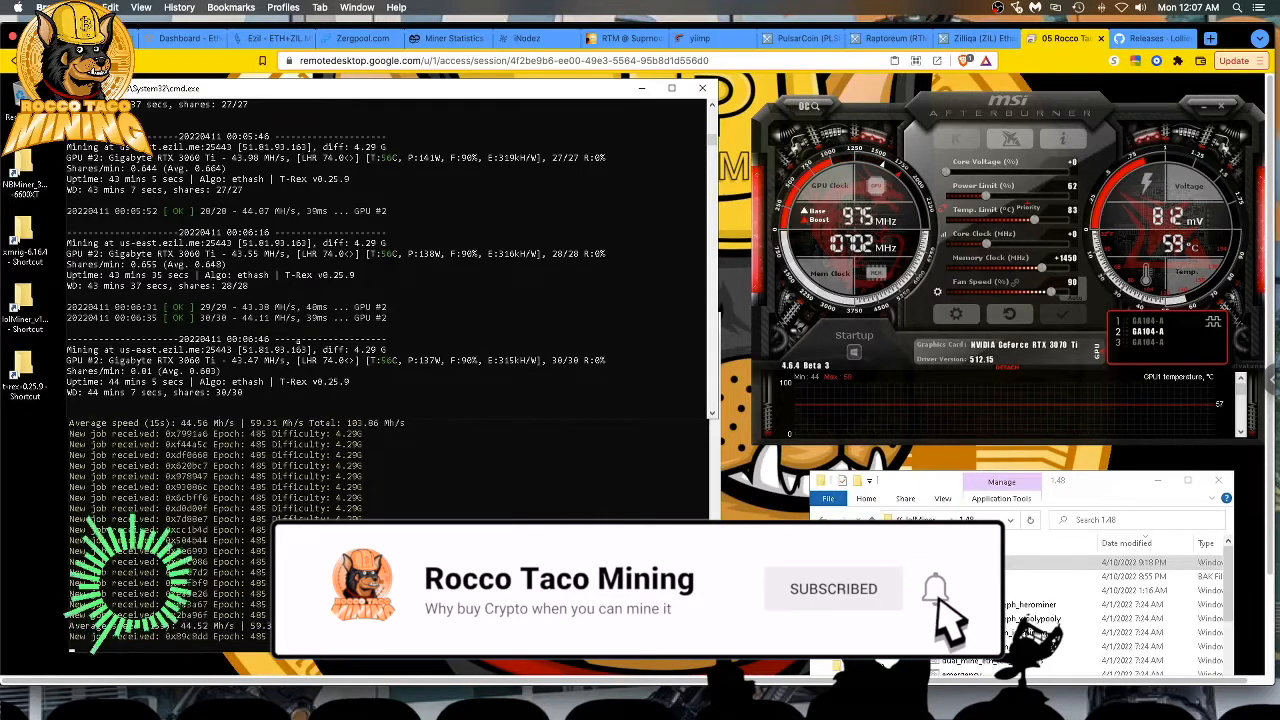